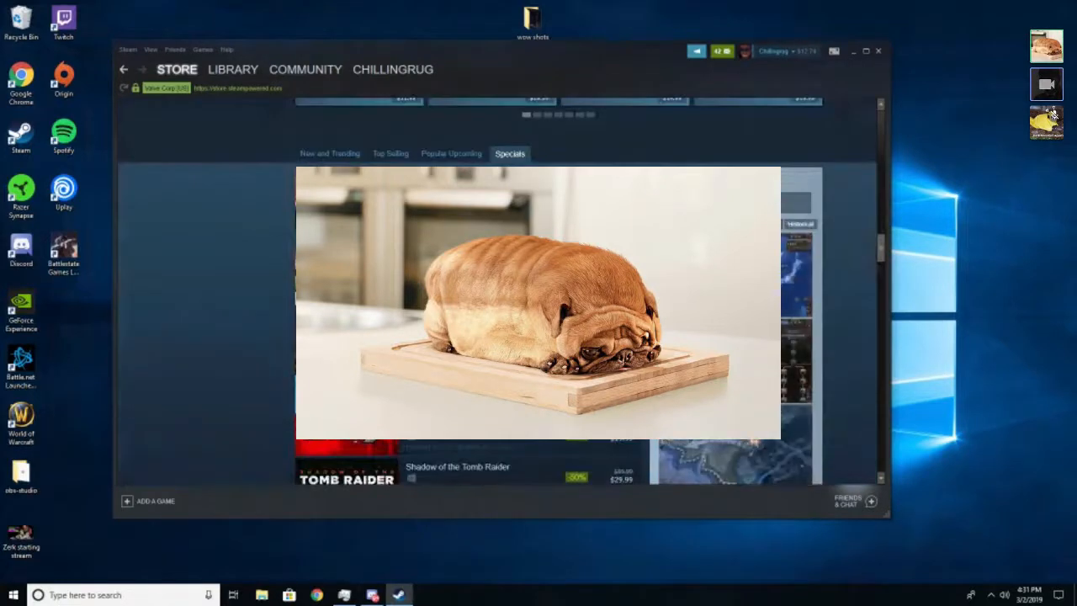
Scroll down the store and choose the Skull & Bones tile to show its product page.
scroll(down, 3)
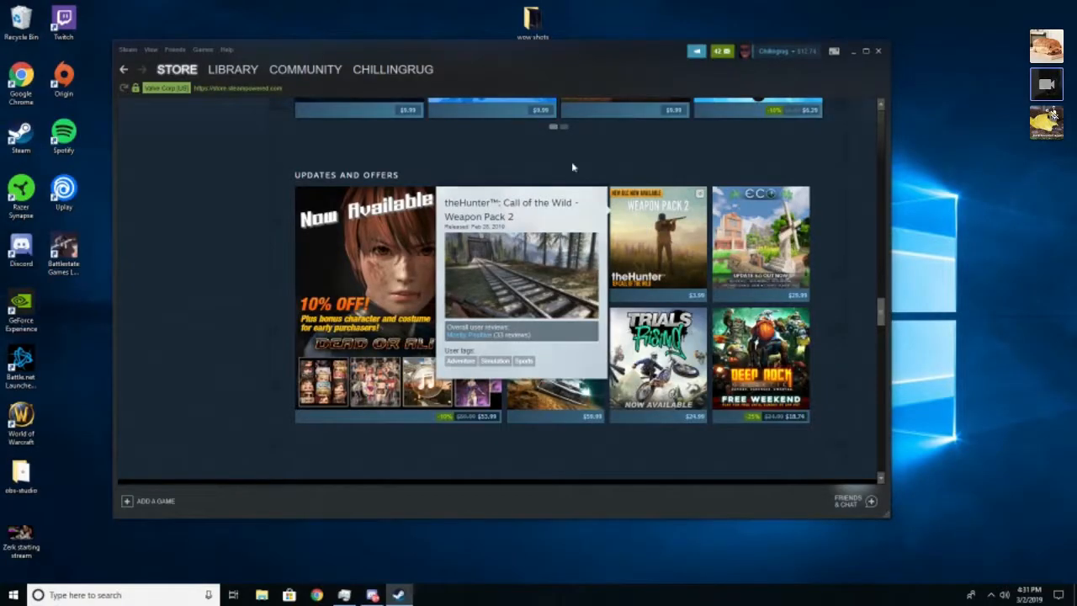
scroll(down, 3)
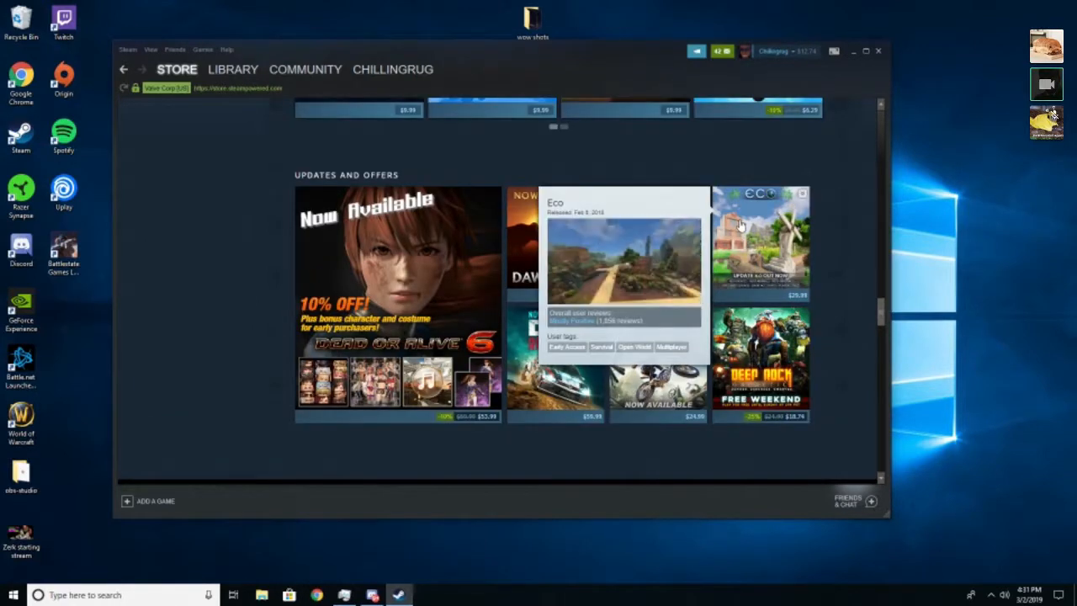
click(760, 239)
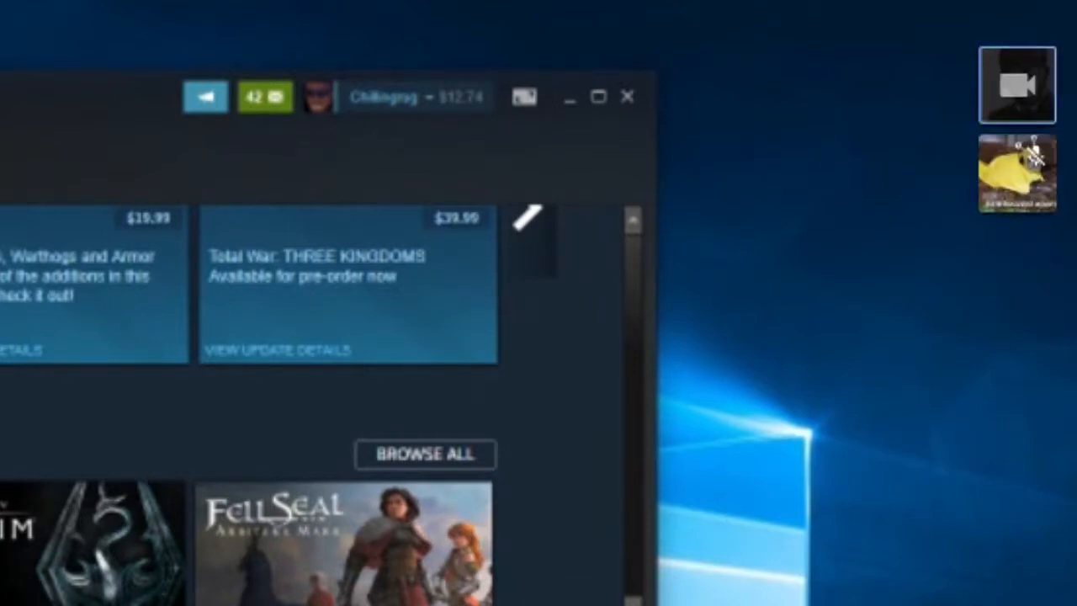
mouse_move(159, 545)
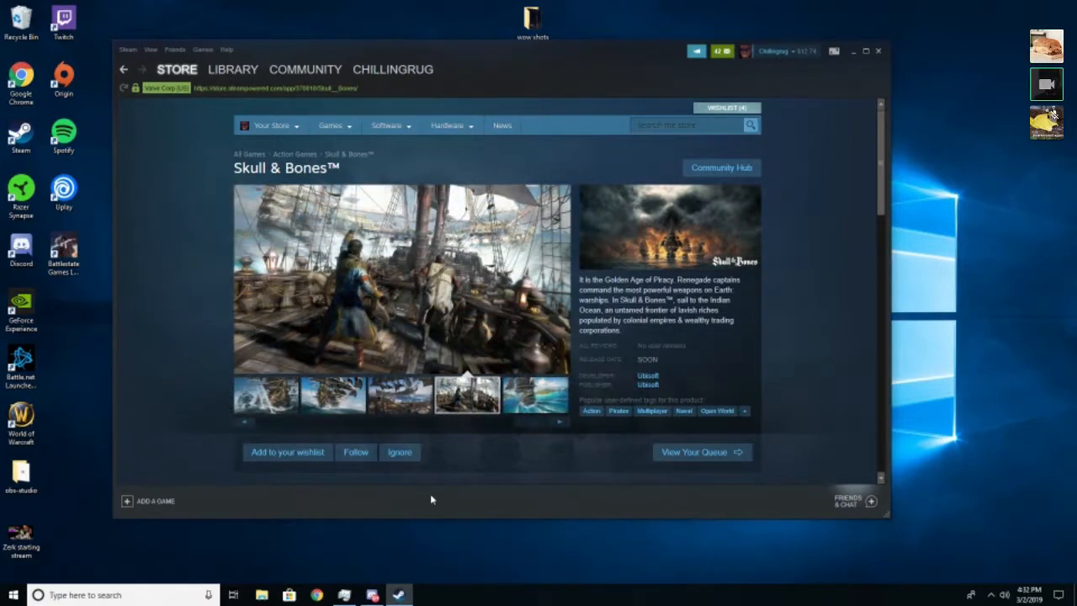
Return to the Steam store front page via STORE and browse the Featured & Recommended carousel.
scroll(down, 3)
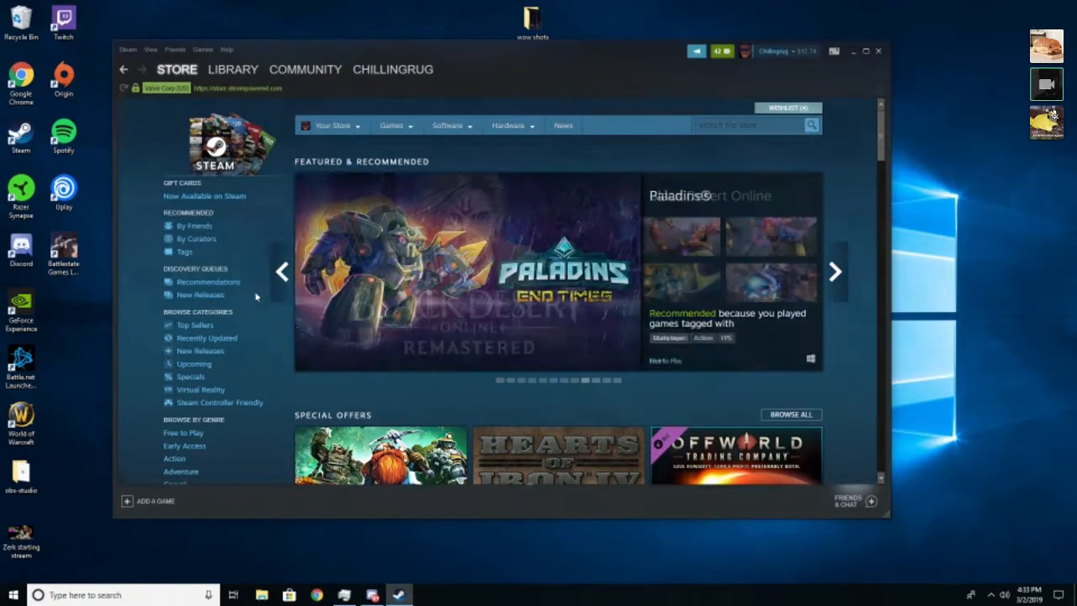
click(283, 270)
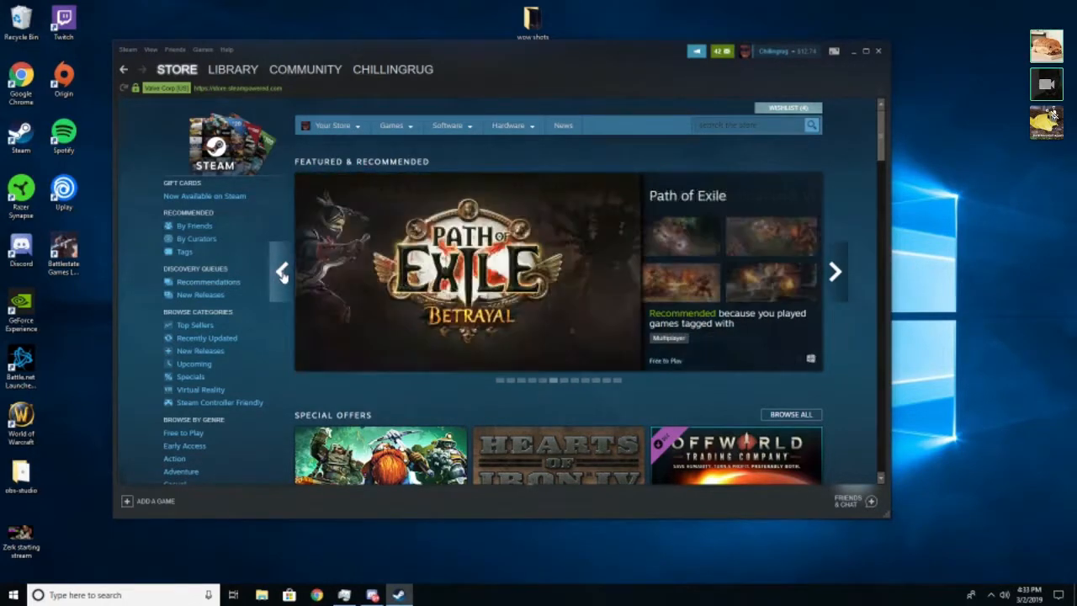
click(232, 69)
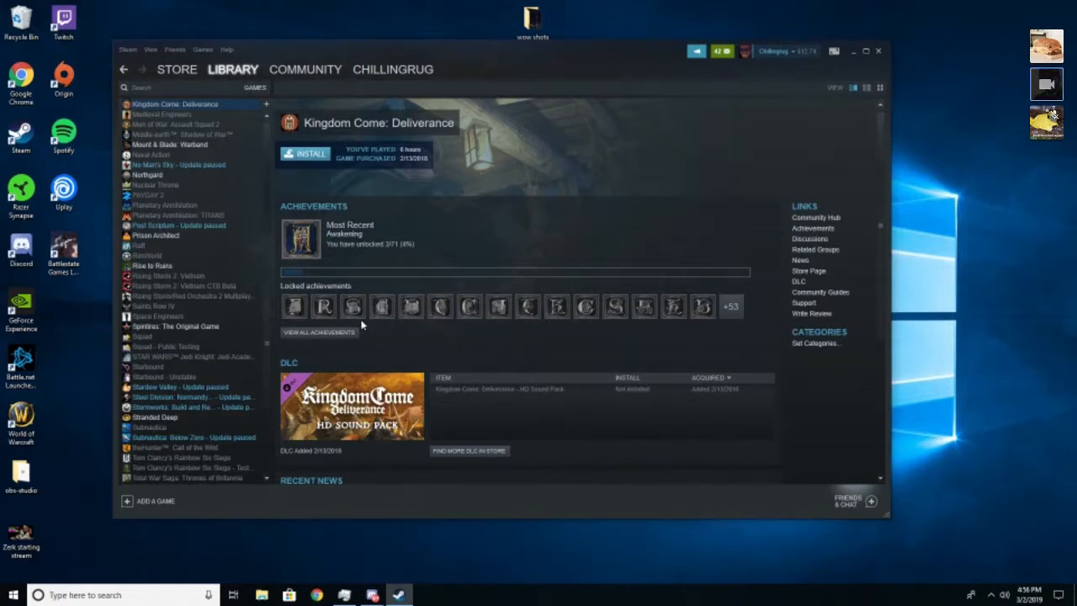
mouse_move(279, 316)
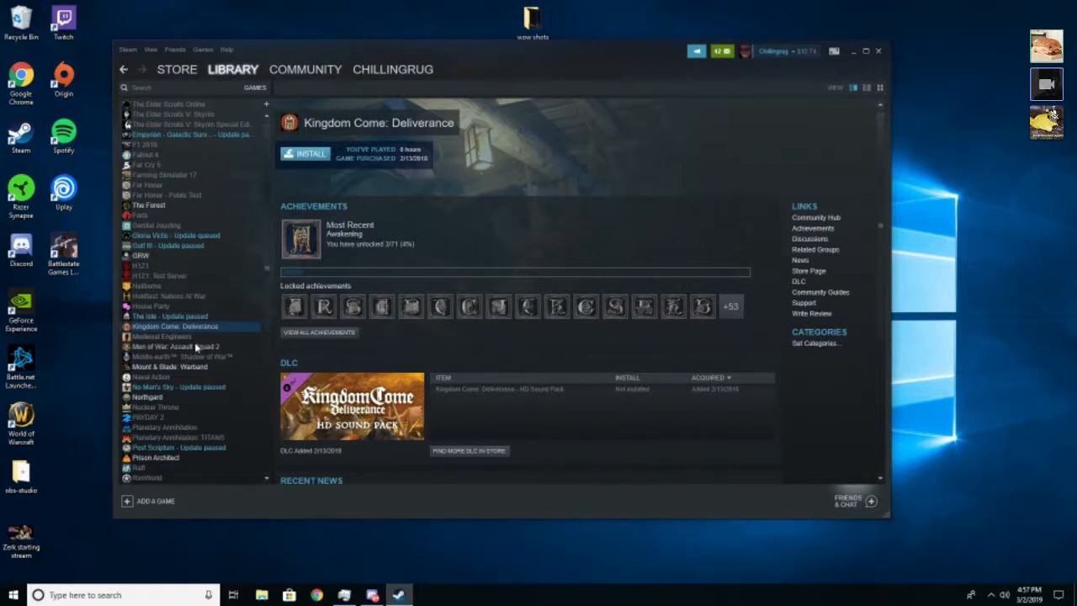
mouse_move(188, 346)
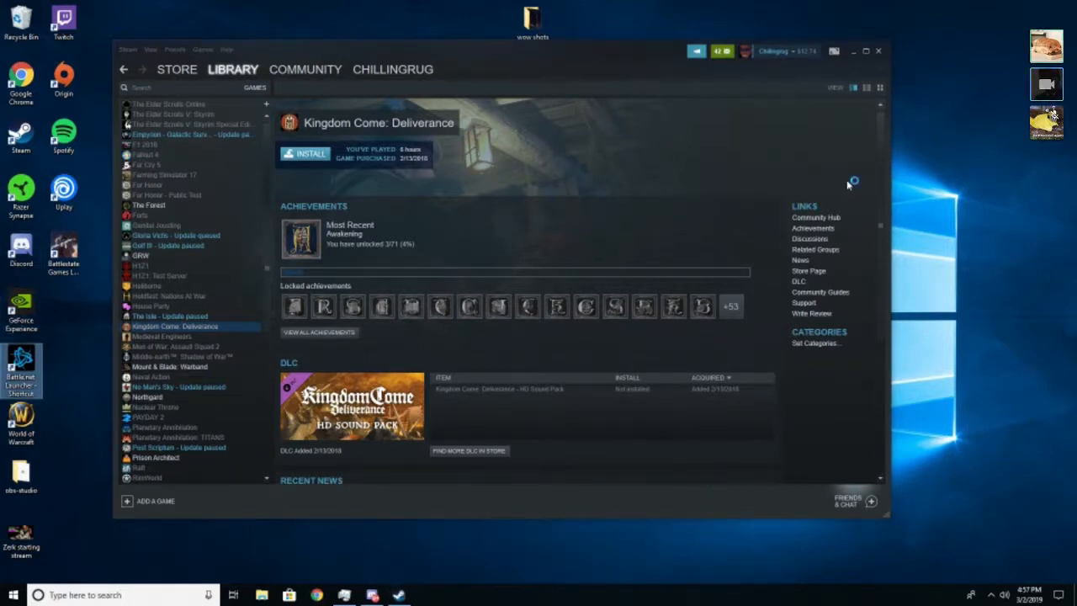
mouse_move(848, 184)
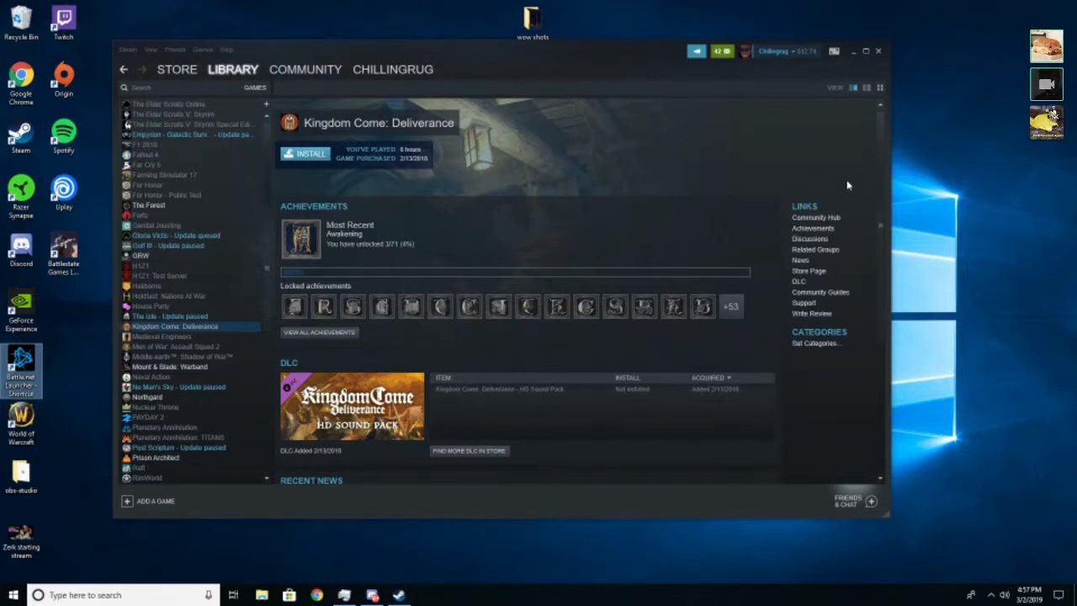
mouse_move(868, 168)
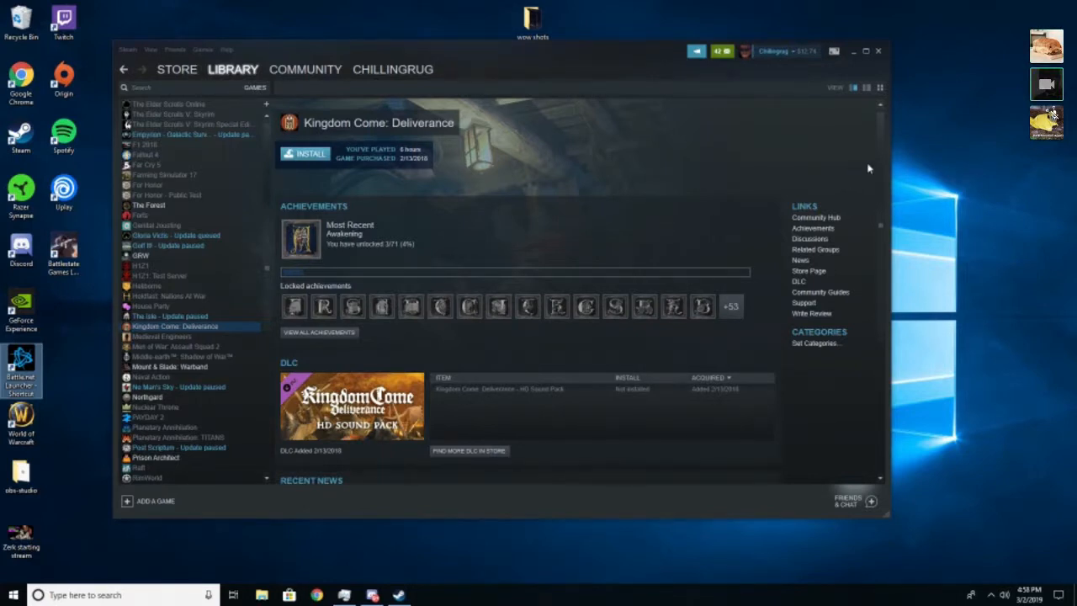
mouse_move(800, 164)
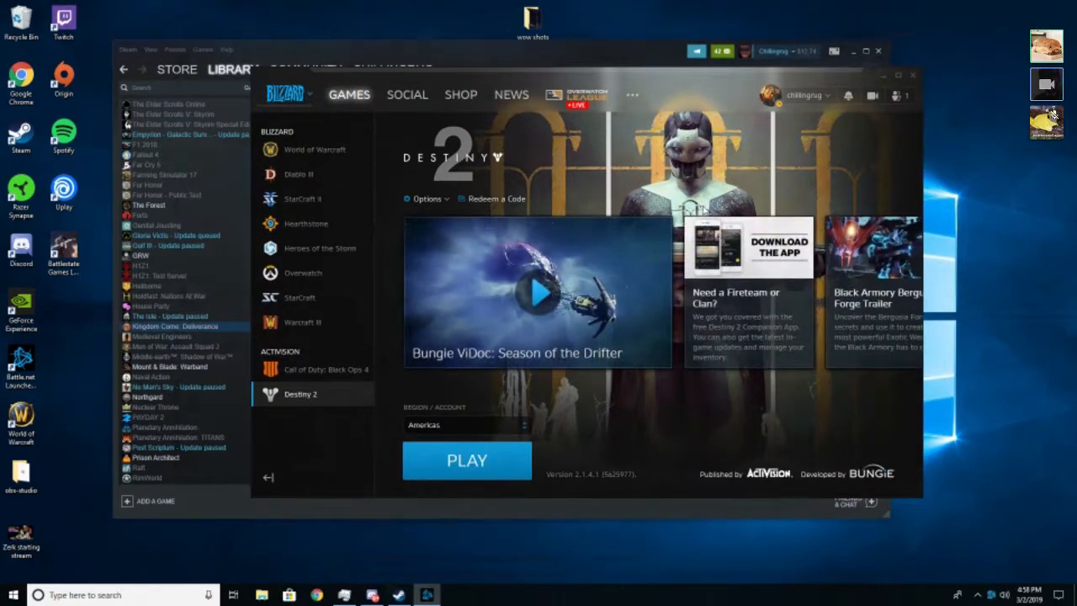
mouse_move(693, 215)
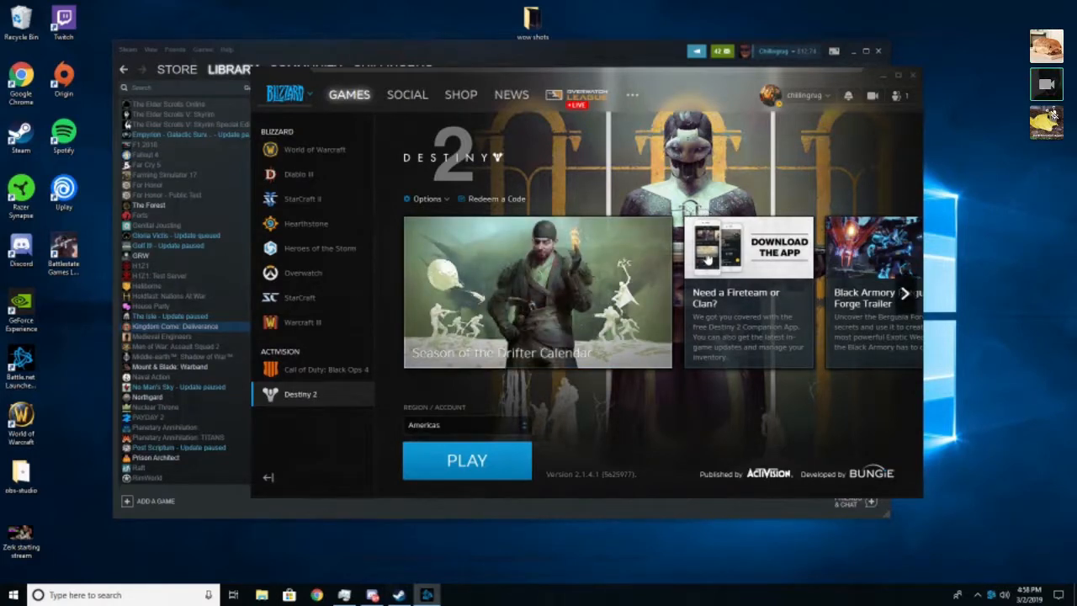
mouse_move(454, 424)
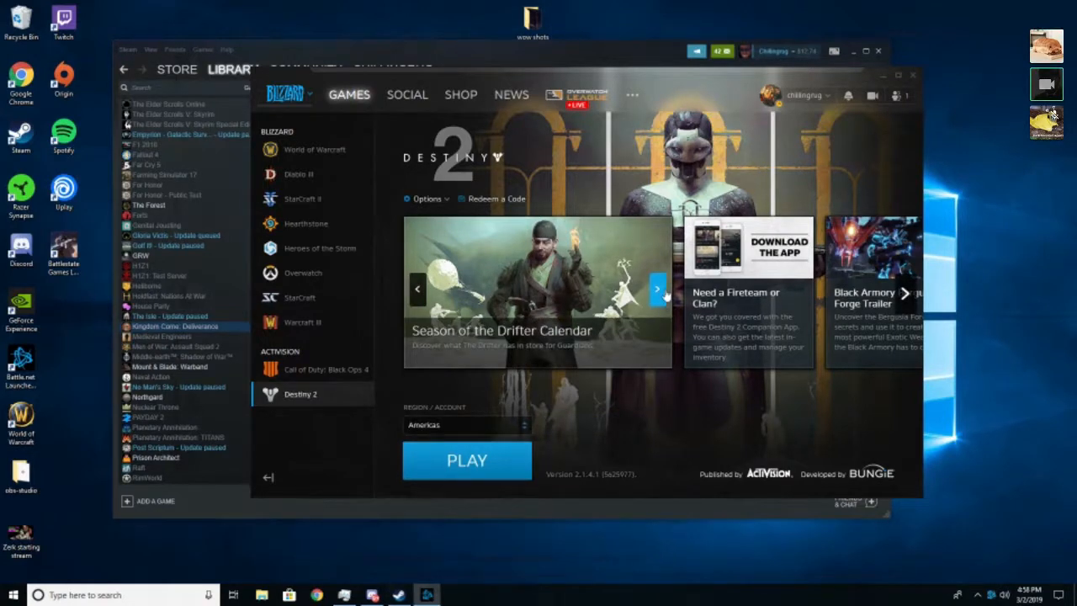
Advance the Destiny 2 news carousel twice to bring later featured announcements into view.
click(656, 289)
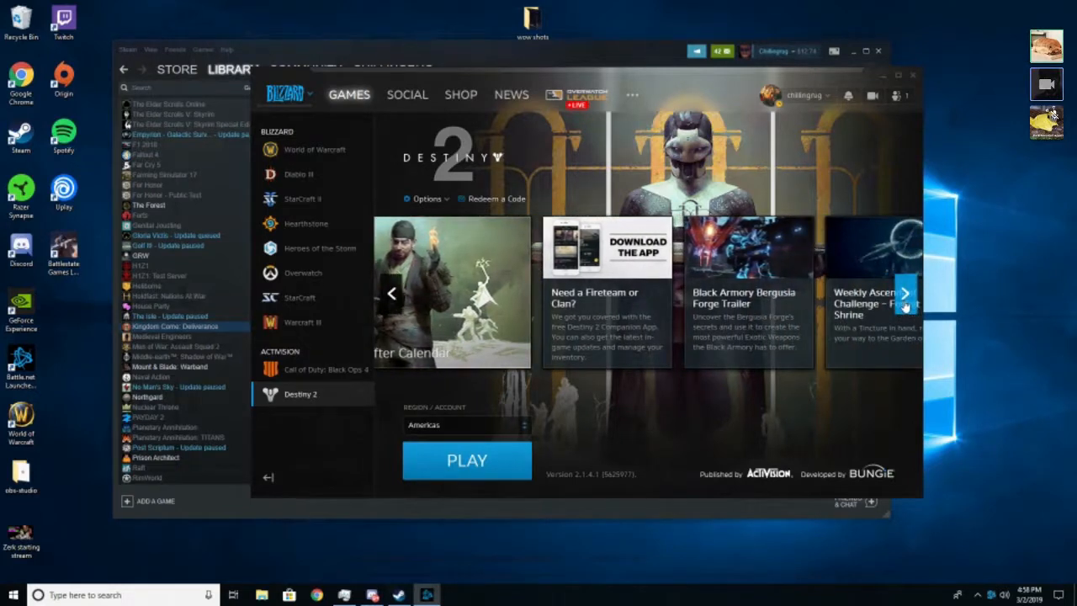
click(905, 292)
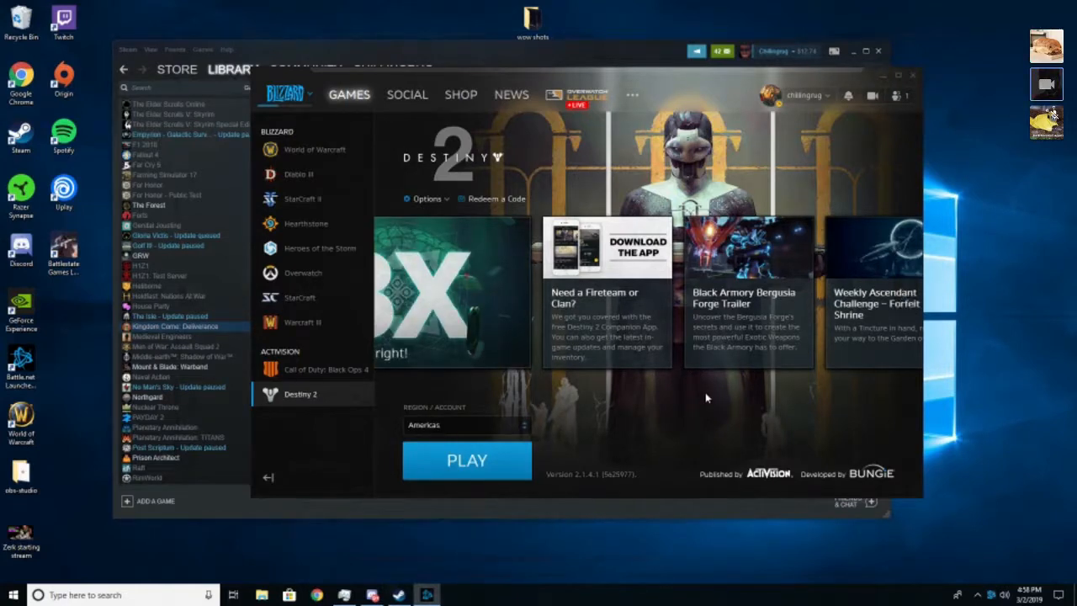
click(313, 148)
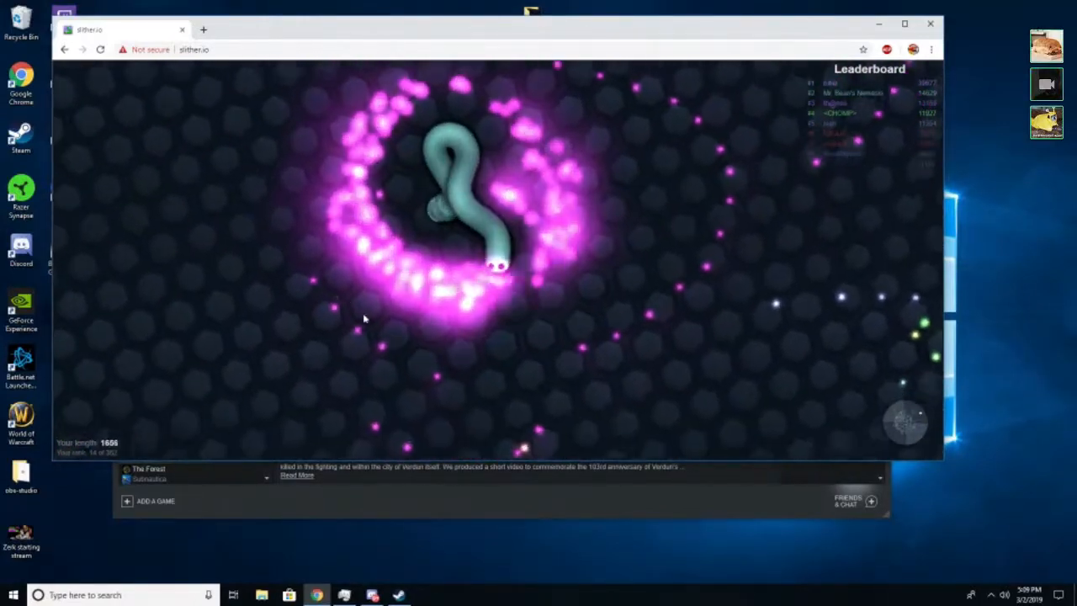
mouse_move(503, 141)
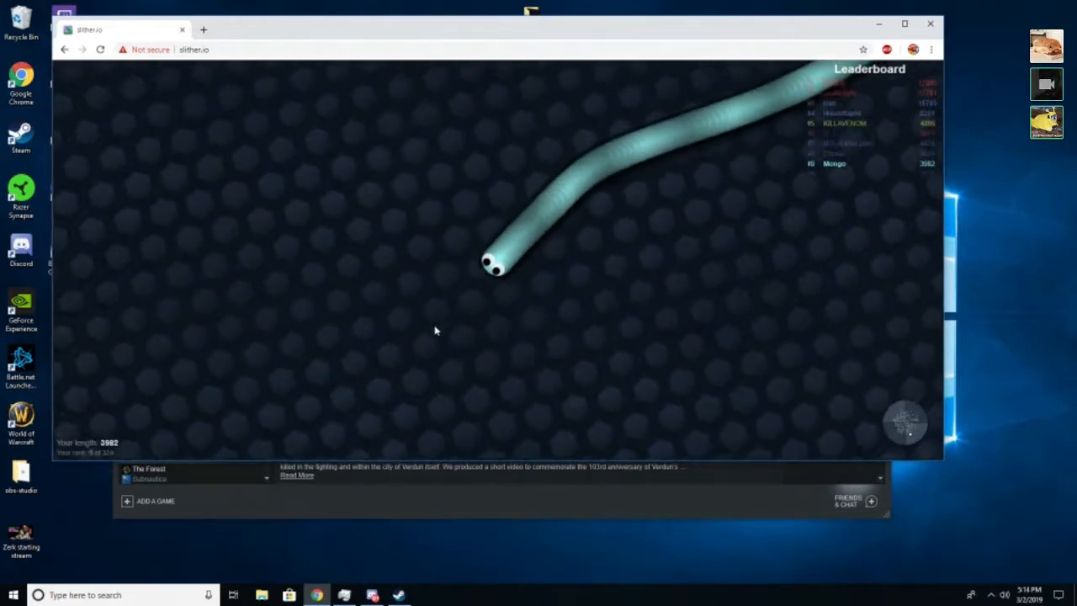
mouse_move(366, 373)
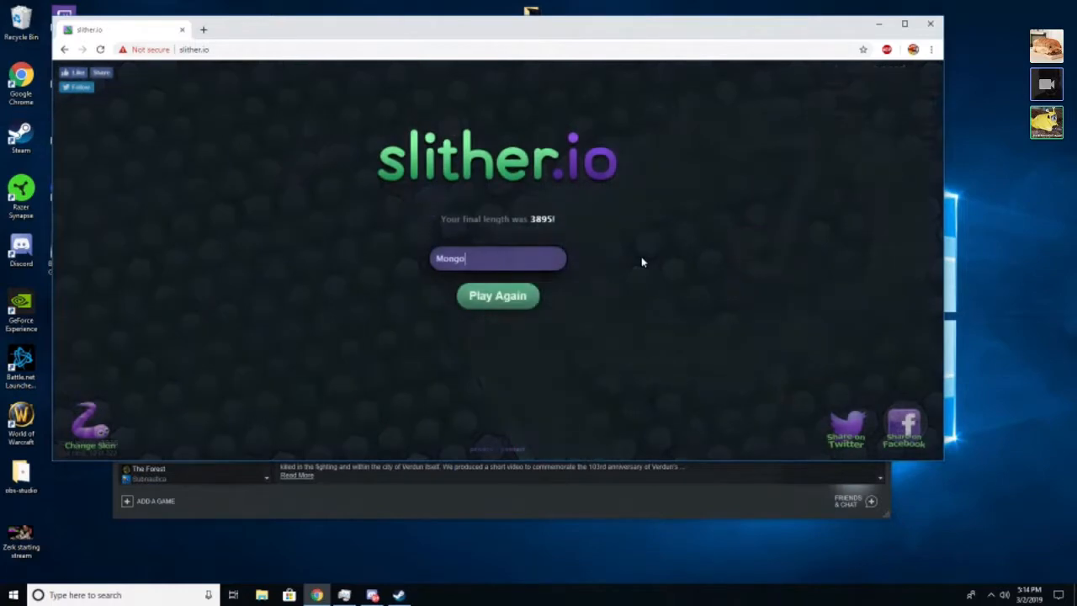
mouse_move(930, 23)
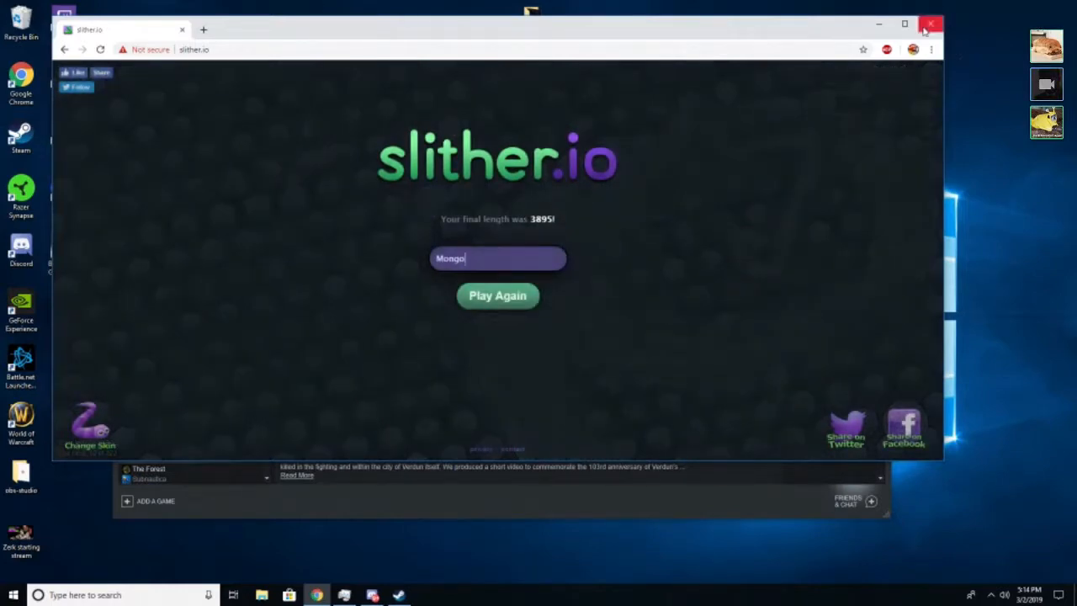
Close the Chrome window running slither.io, leaving Steam's Verdun library page visible.
click(930, 24)
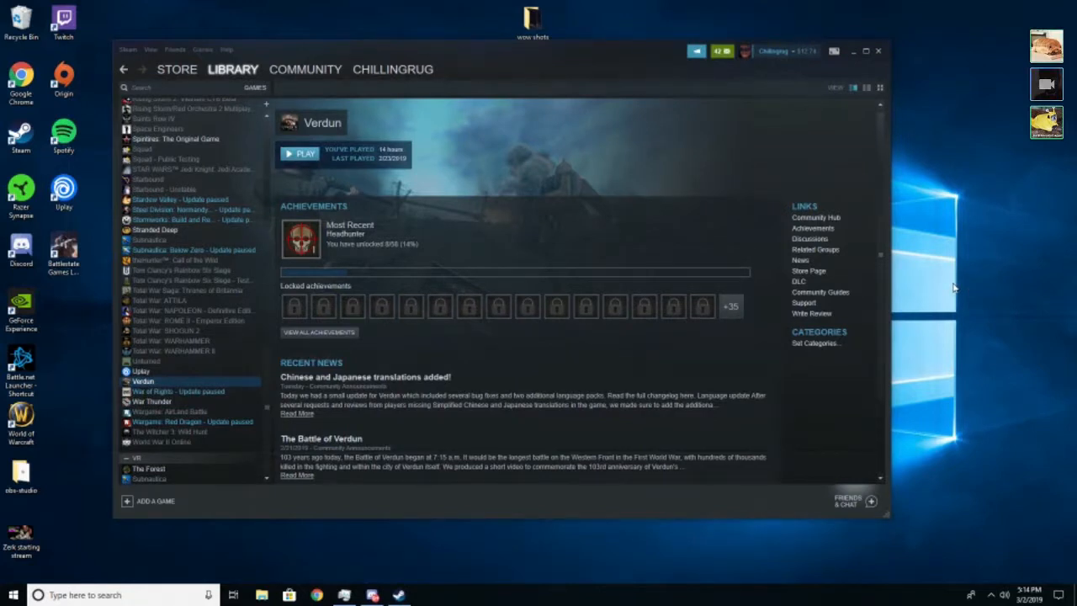
mouse_move(856, 319)
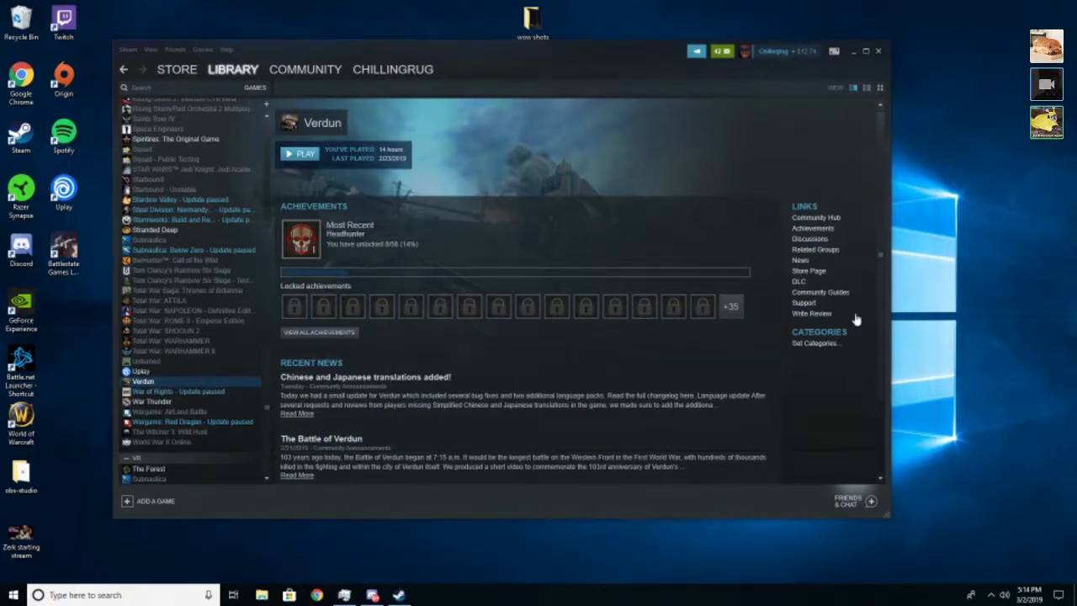
mouse_move(1018, 276)
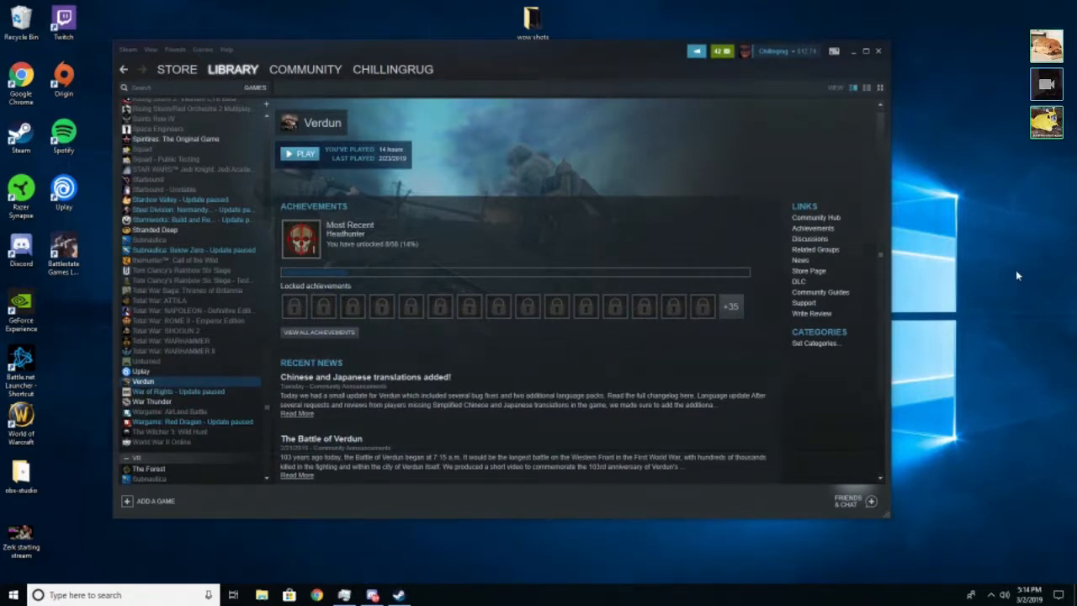